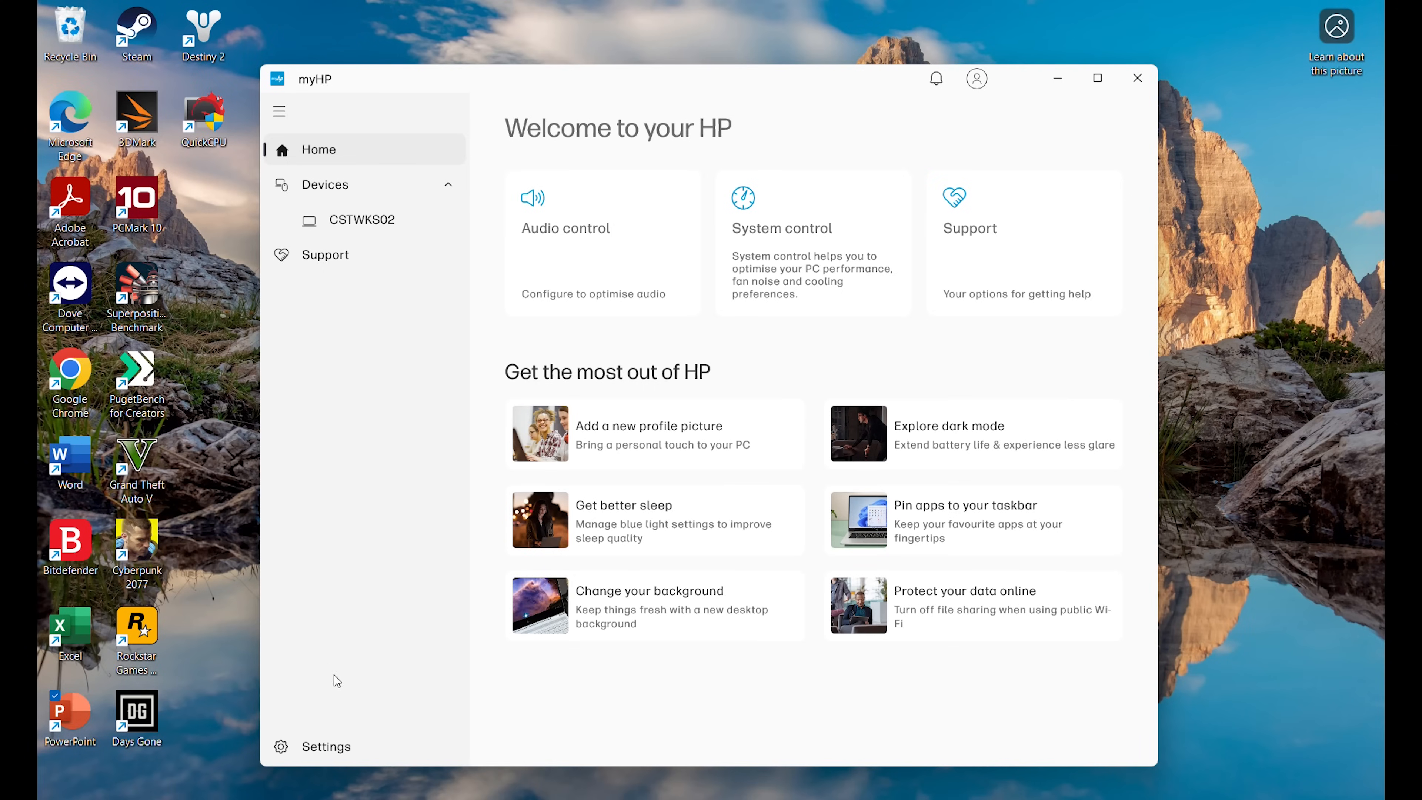
- Open the Audio control page listing the Realtek speaker and AMD microphone array
click(566, 228)
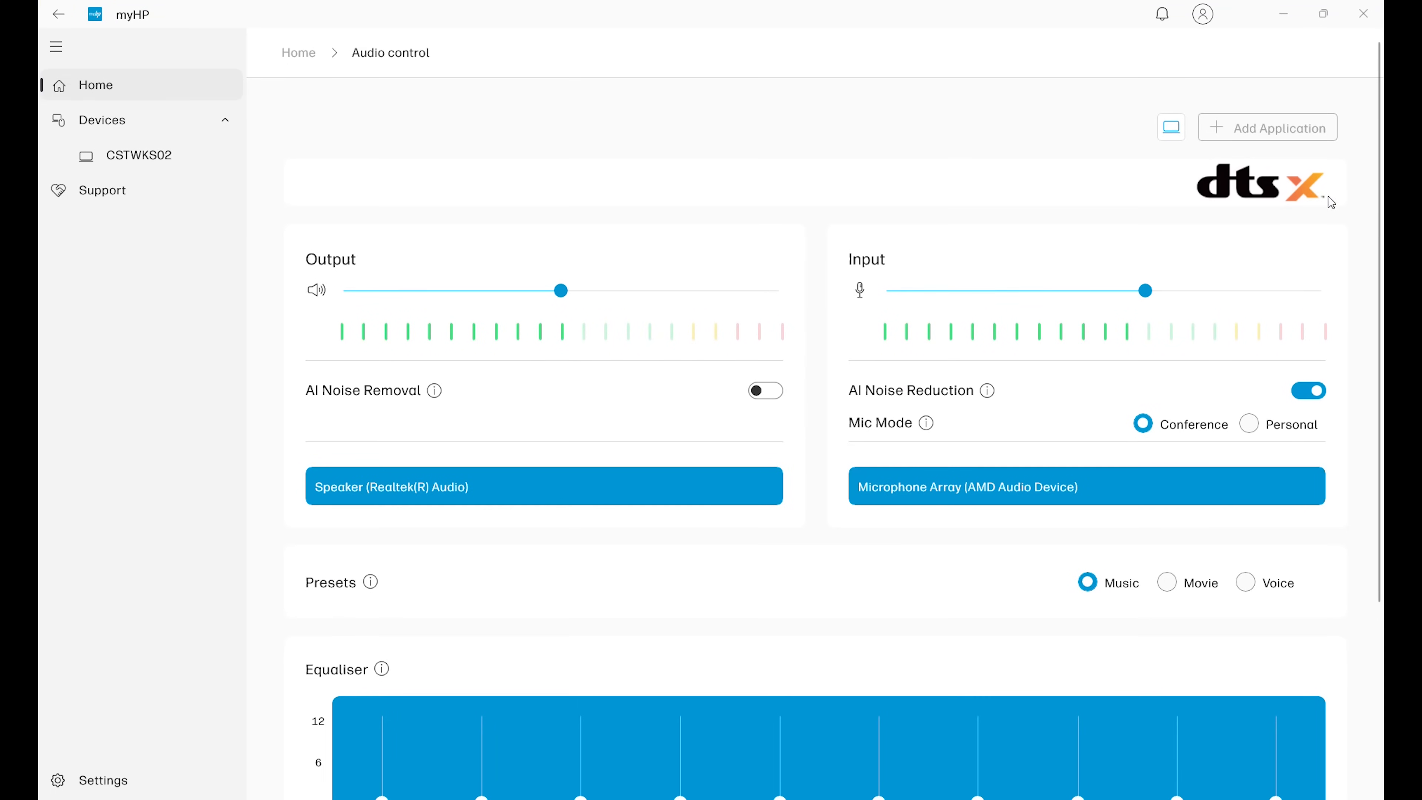
mouse_move(293, 258)
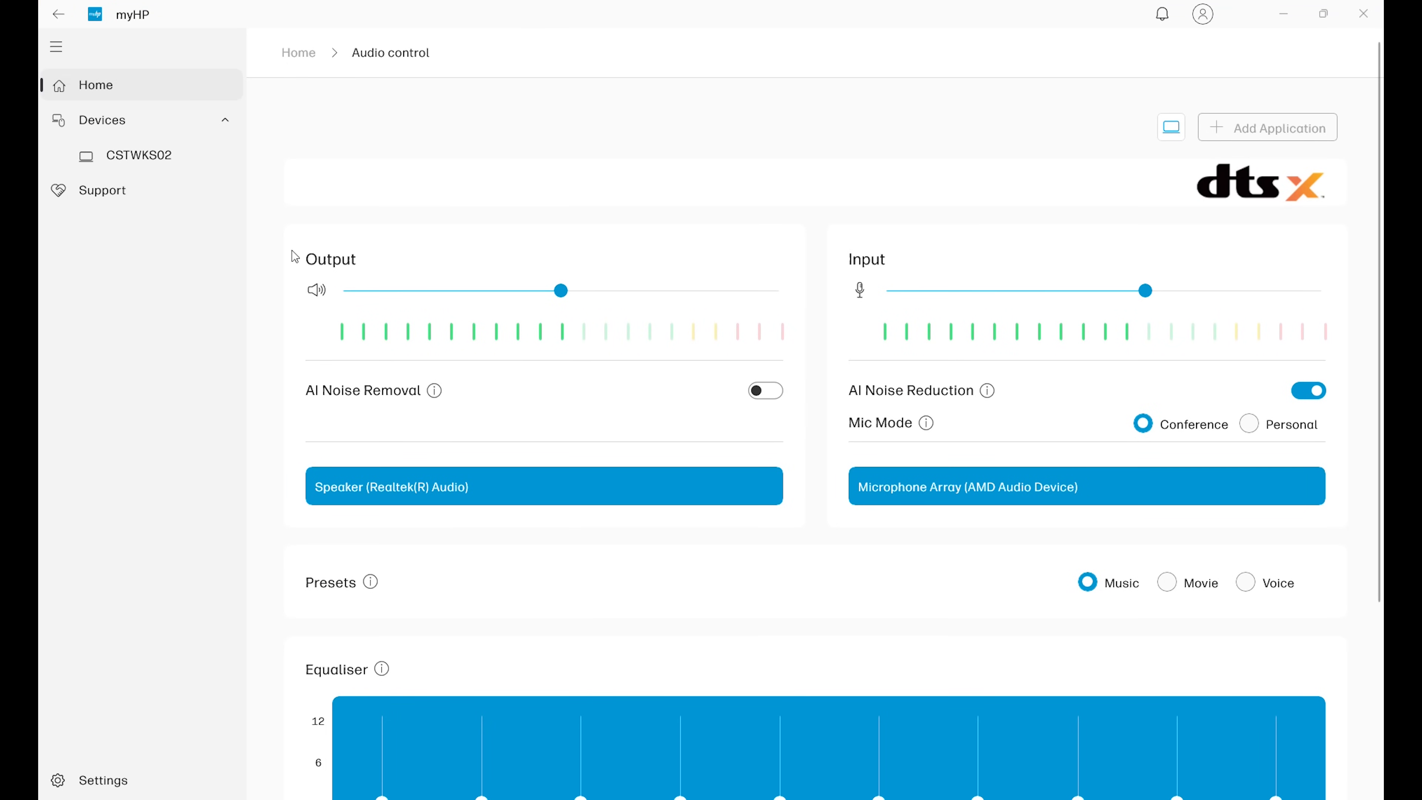
mouse_move(794, 396)
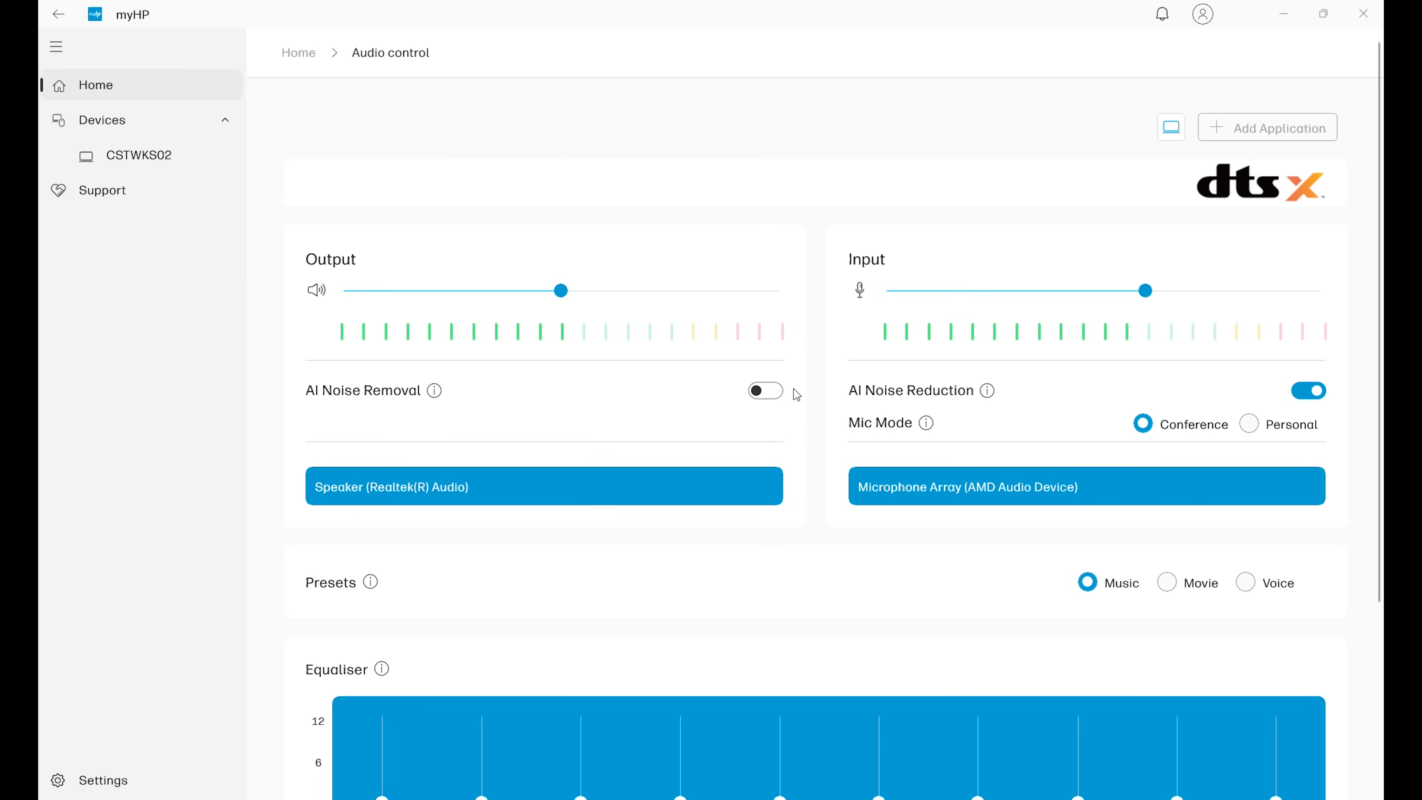